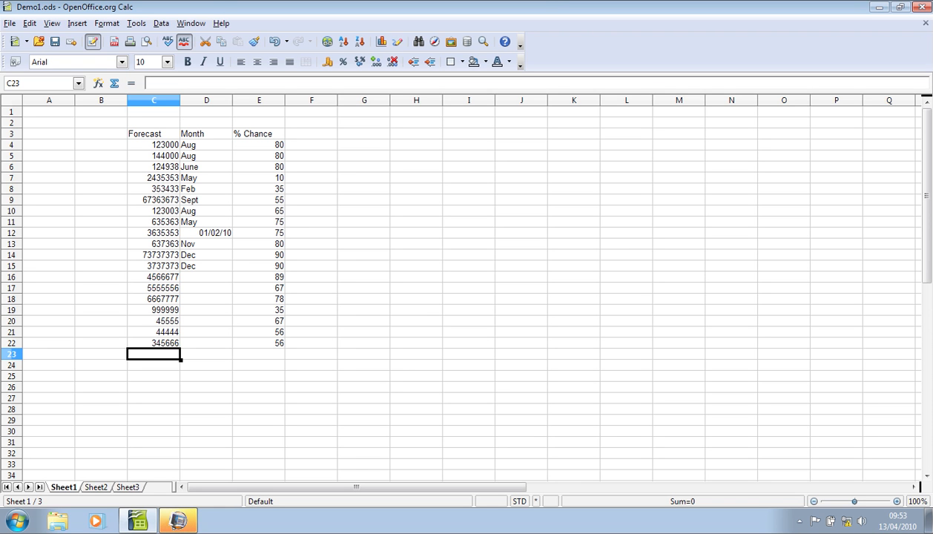
Enter forecast rows 3544444 at 67% in row 23 and 34444 at 45% in row 24
{"action": "type", "text": "3544444"}
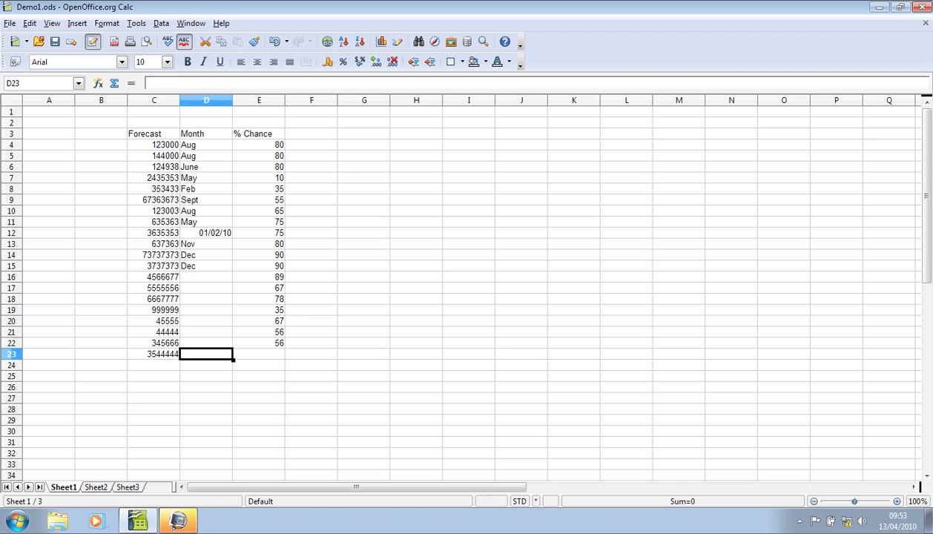
{"action": "type", "text": "67"}
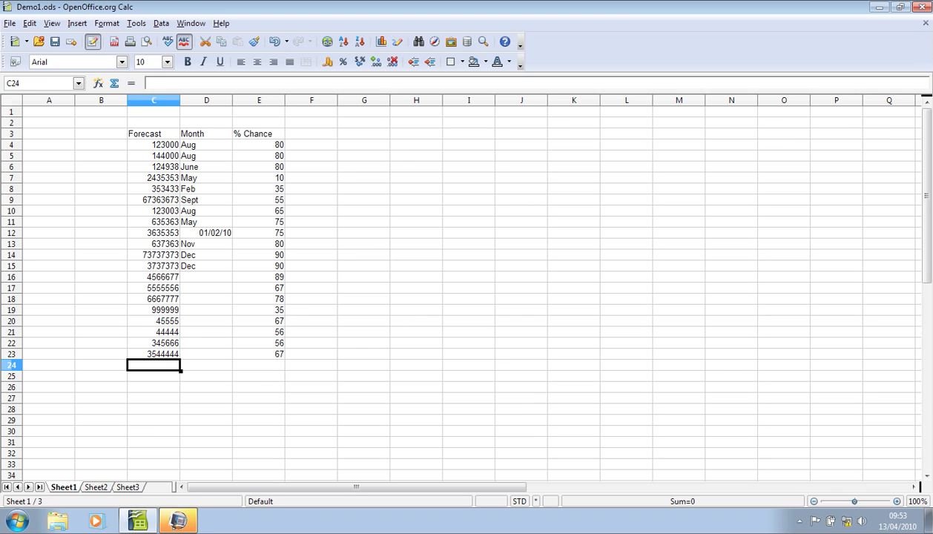
{"action": "type", "text": "3444"}
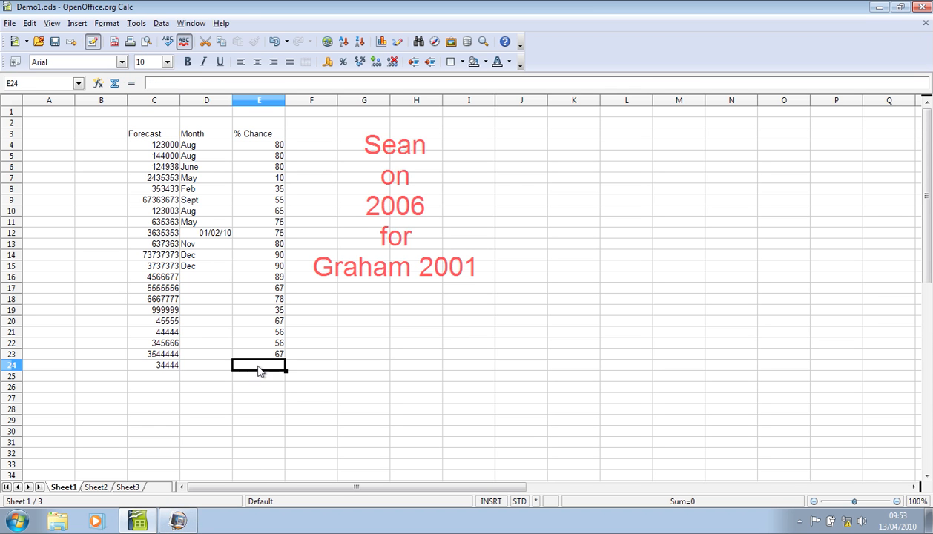
{"action": "type", "text": "45"}
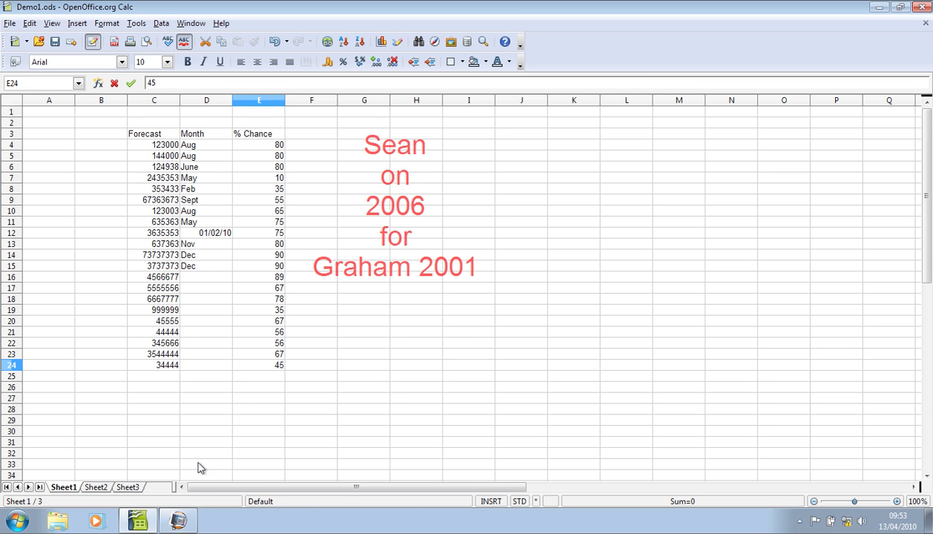
Bring PCS60 forward and transfer Sean's call on 2006 for Graham 2001 to Stuart
{"action": "left_click", "coordinate": [178, 519]}
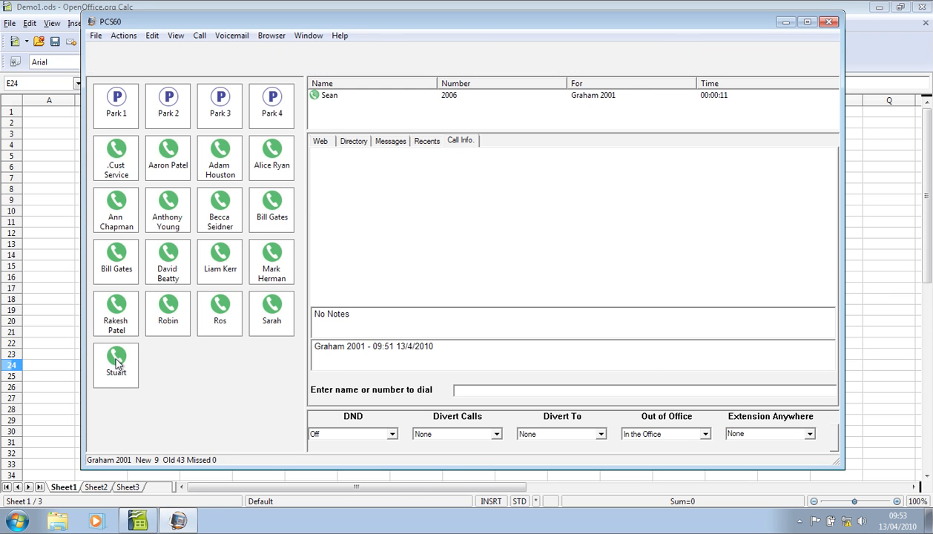
{"action": "left_click", "coordinate": [115, 363]}
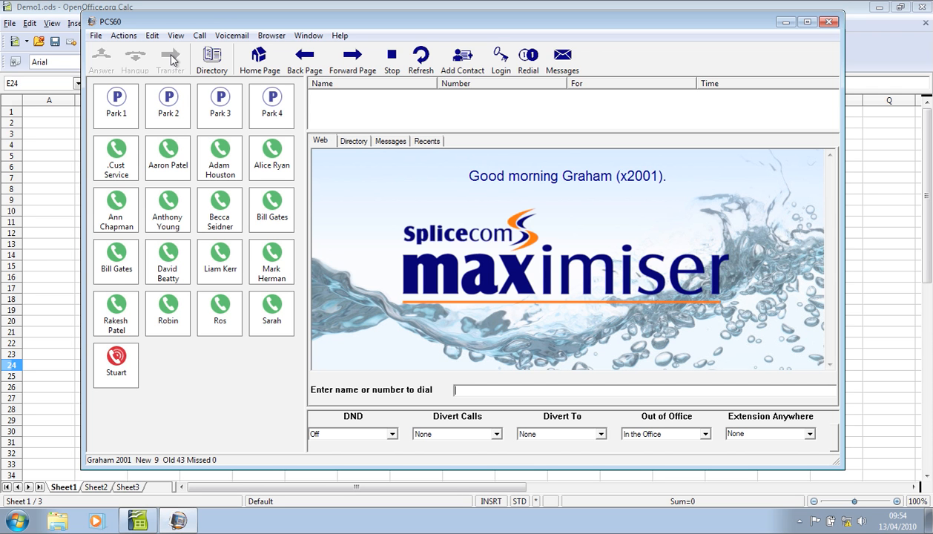
Answer Sean's call ringing on Stuart's button, showing (1)Stuart
{"action": "left_click", "coordinate": [116, 363]}
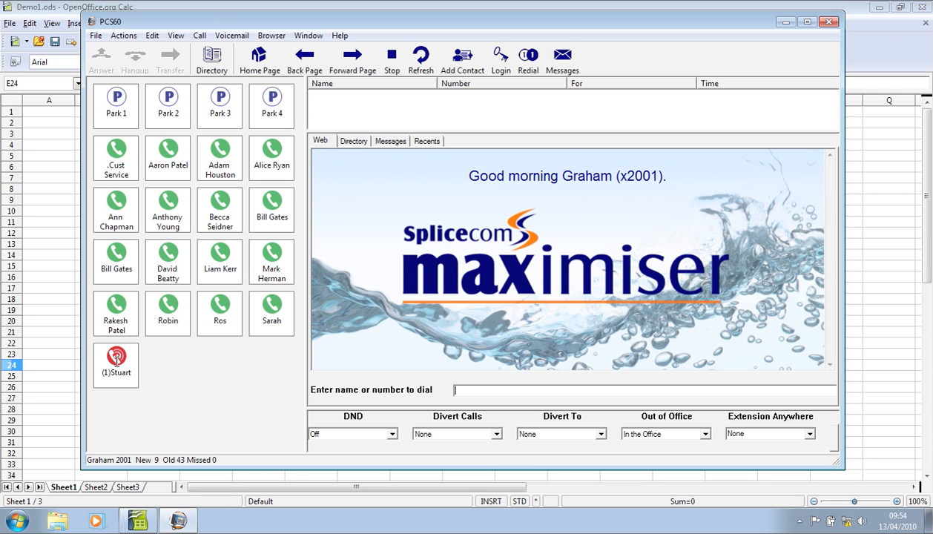
{"action": "mouse_move", "coordinate": [116, 356]}
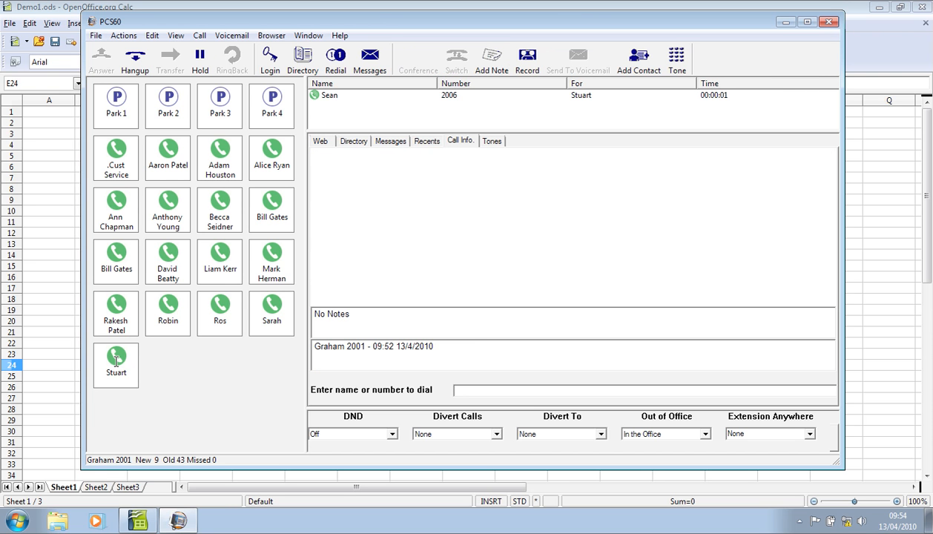
{"action": "mouse_move", "coordinate": [481, 96]}
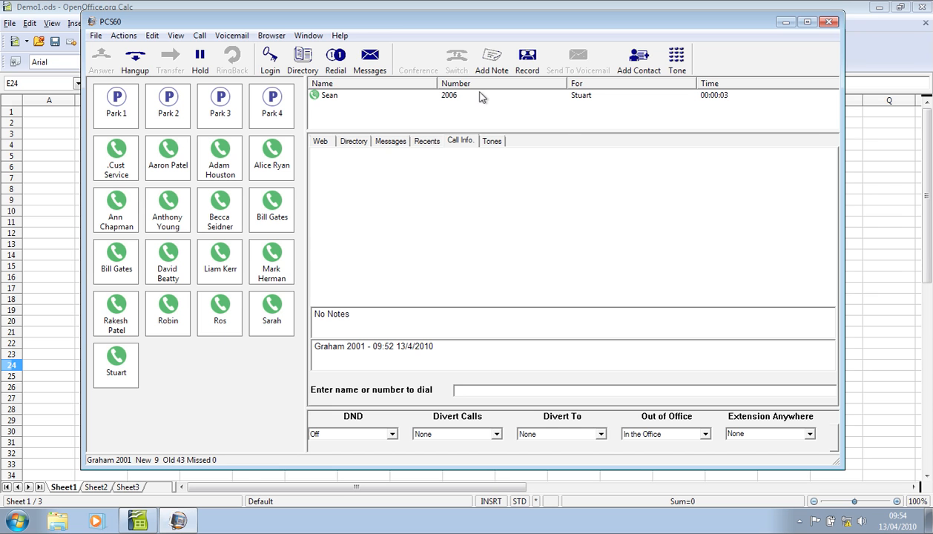
Attach the note 'CALLBACK TOMORROW RE DELIVERY' to Sean's call on 2006
{"action": "left_click", "coordinate": [491, 59]}
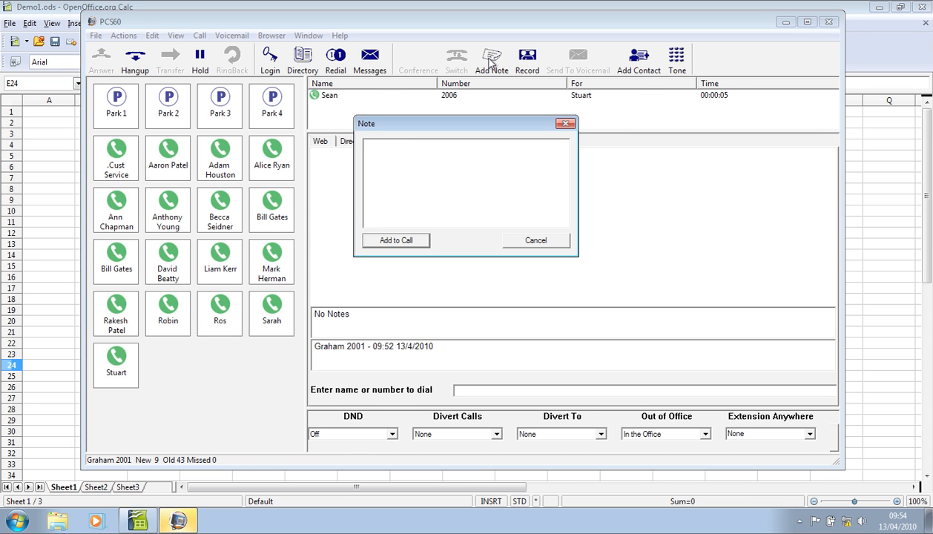
{"action": "type", "text": "CALLBACK TOMORR"}
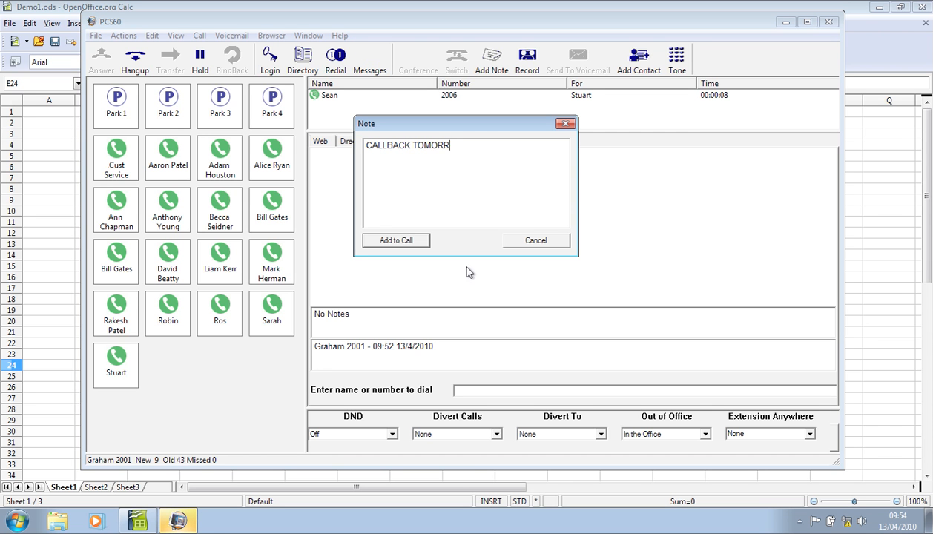
{"action": "type", "text": "OW RE DELIVE"}
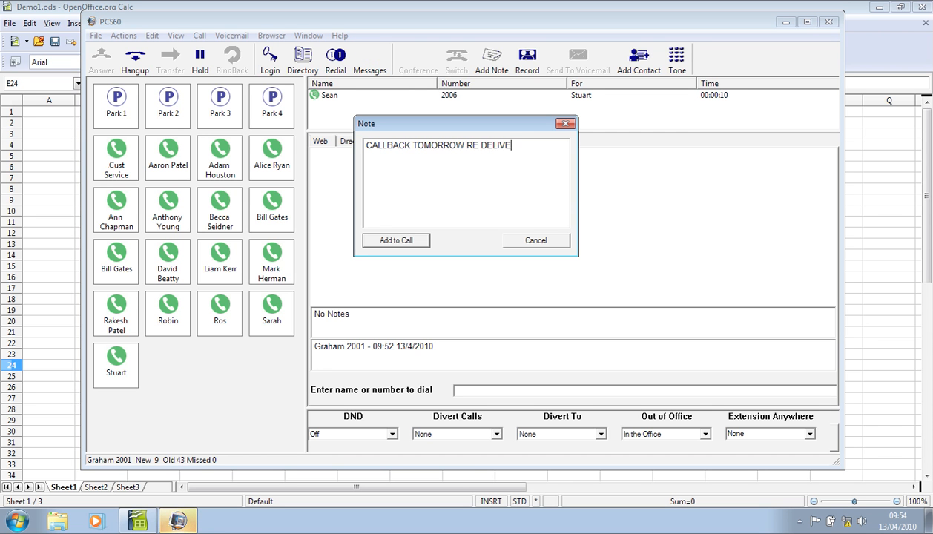
{"action": "type", "text": "RY"}
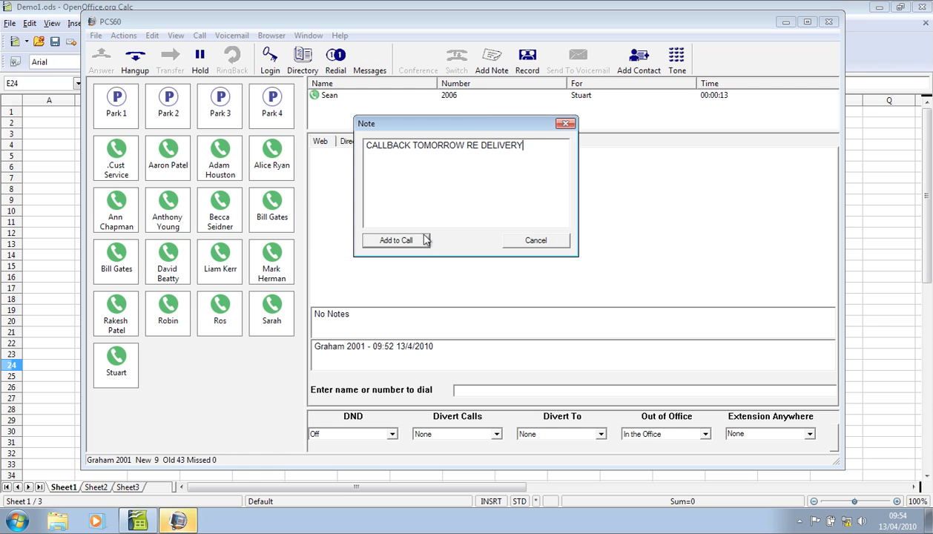
{"action": "left_click", "coordinate": [395, 240]}
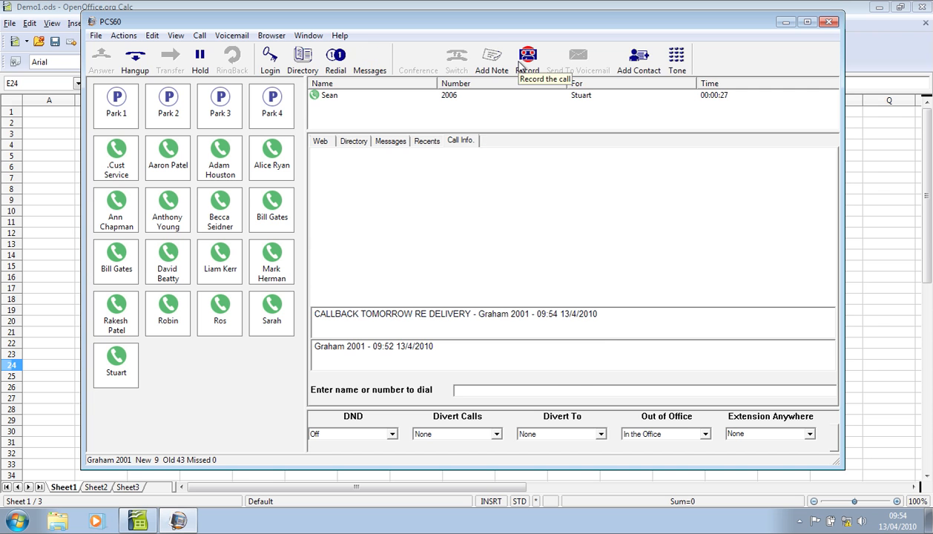
Hang up Sean's call, leaving no active calls
{"action": "left_click", "coordinate": [321, 141]}
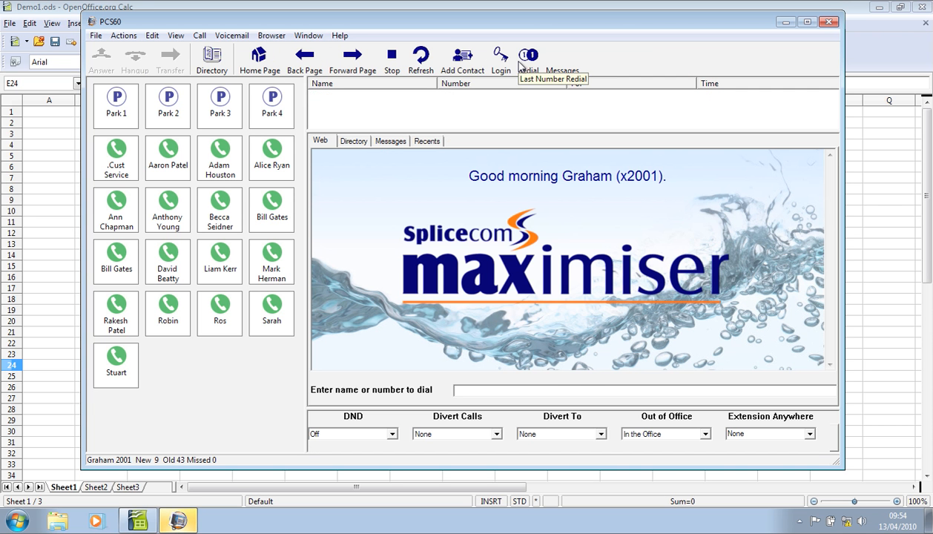
{"action": "mouse_move", "coordinate": [481, 252]}
{"action": "type", "text": "SEAN"}
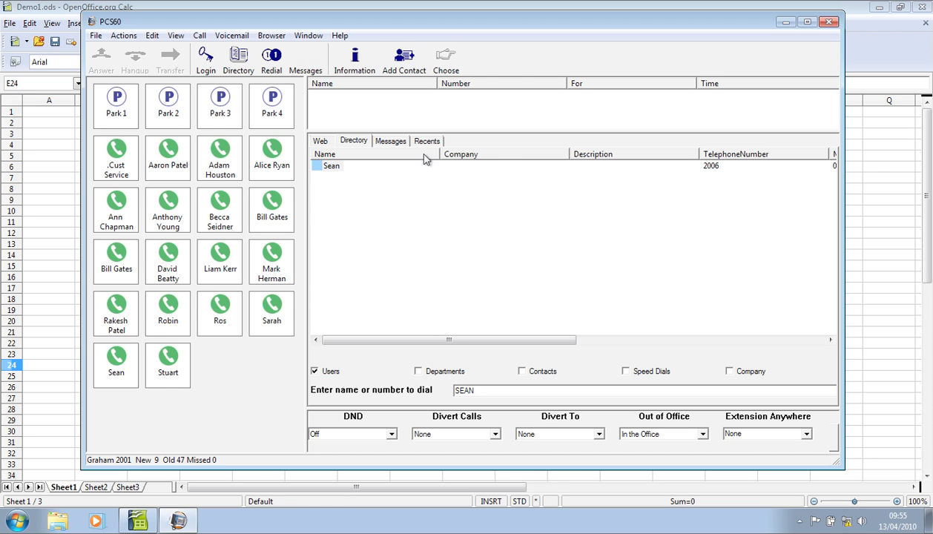
{"action": "left_click", "coordinate": [427, 140]}
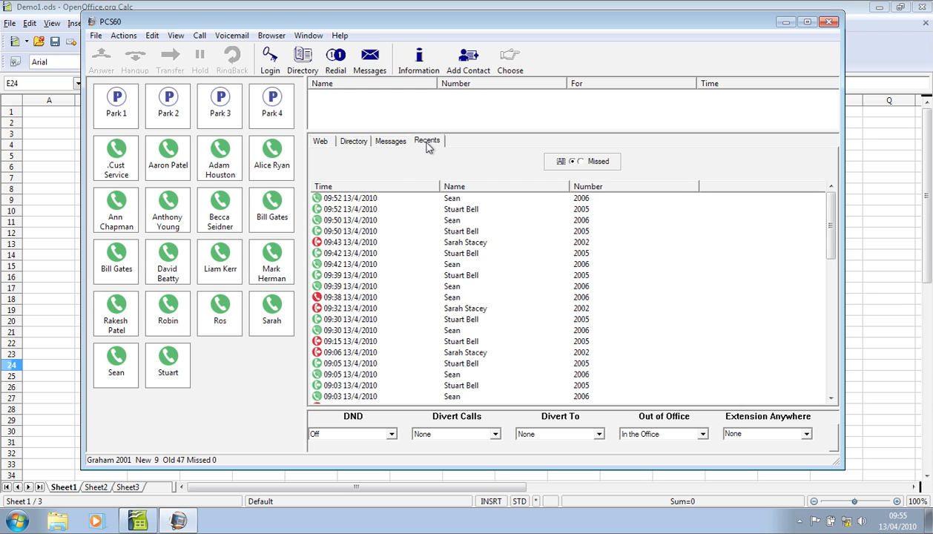
{"action": "left_click", "coordinate": [349, 219]}
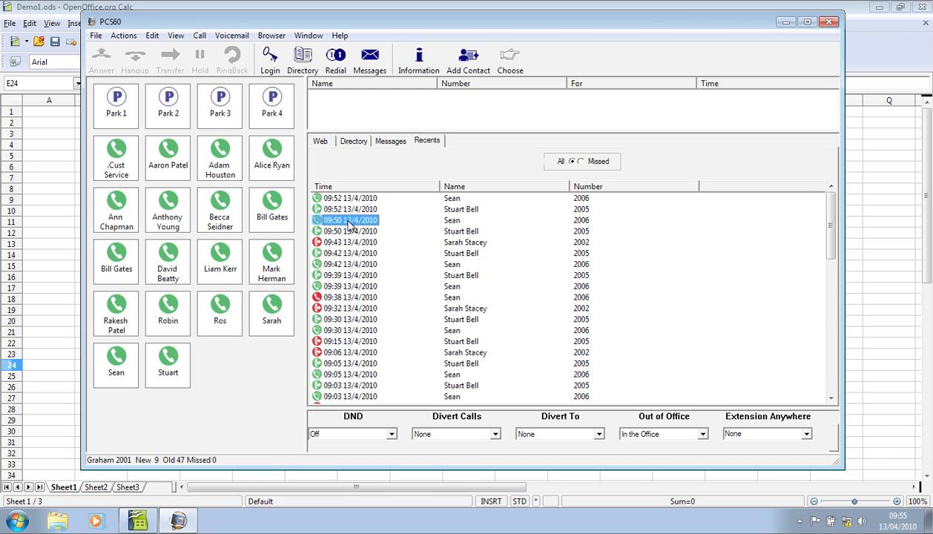
{"action": "left_click", "coordinate": [349, 252]}
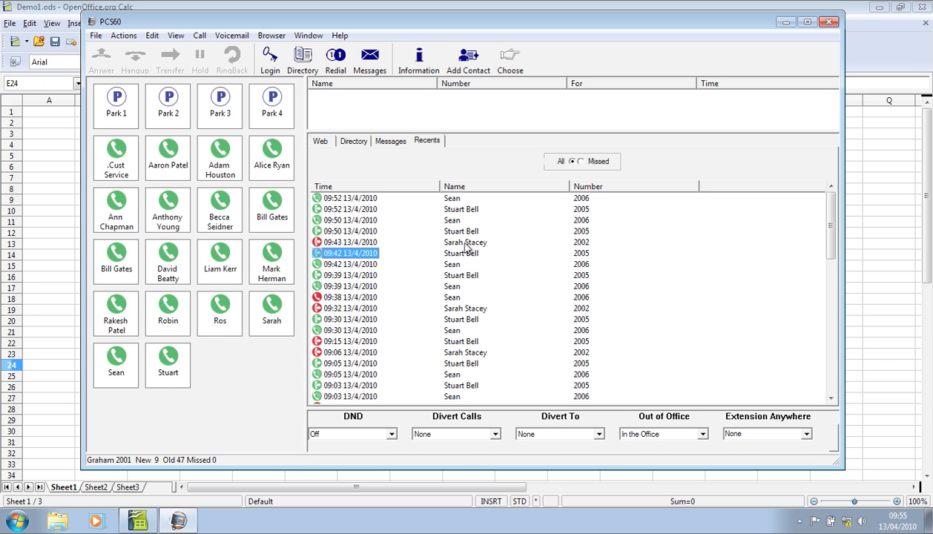
{"action": "left_click", "coordinate": [348, 242]}
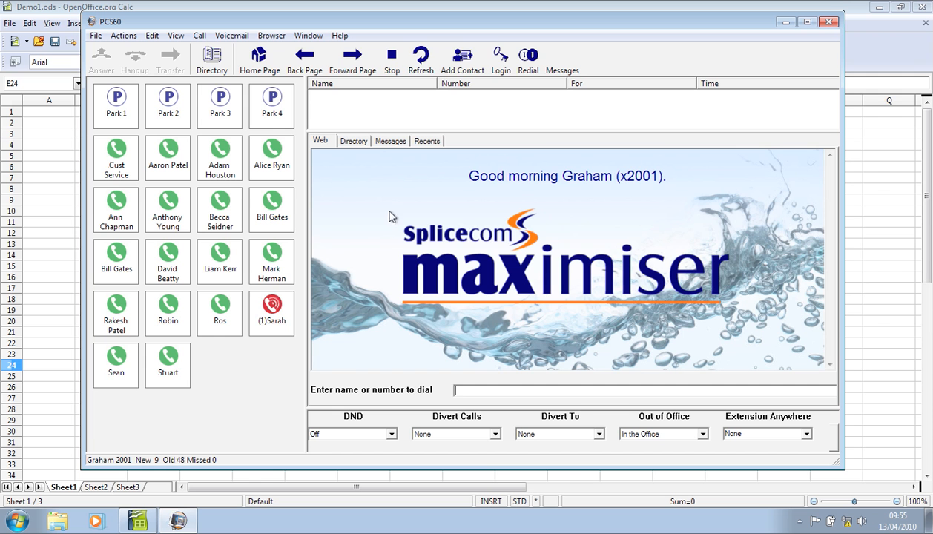
{"action": "left_click", "coordinate": [390, 141]}
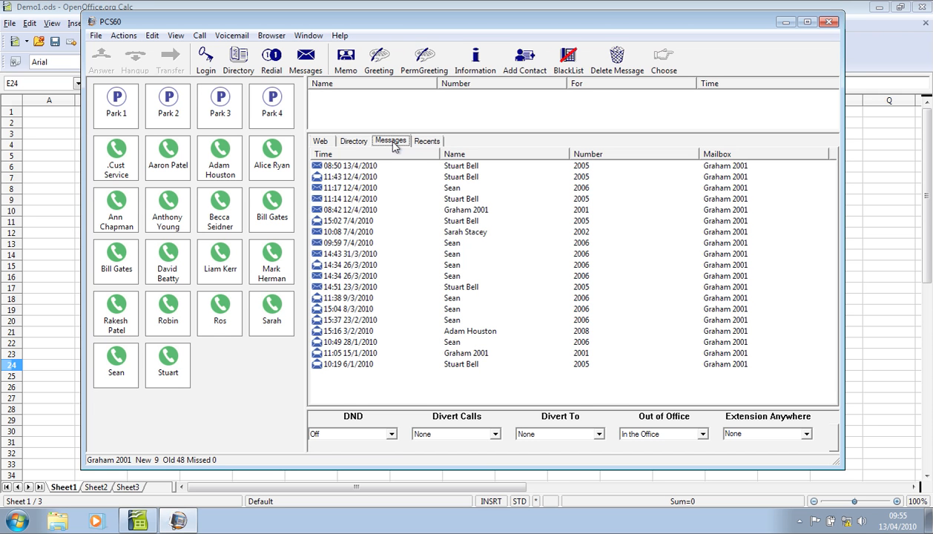
{"action": "left_click", "coordinate": [344, 177]}
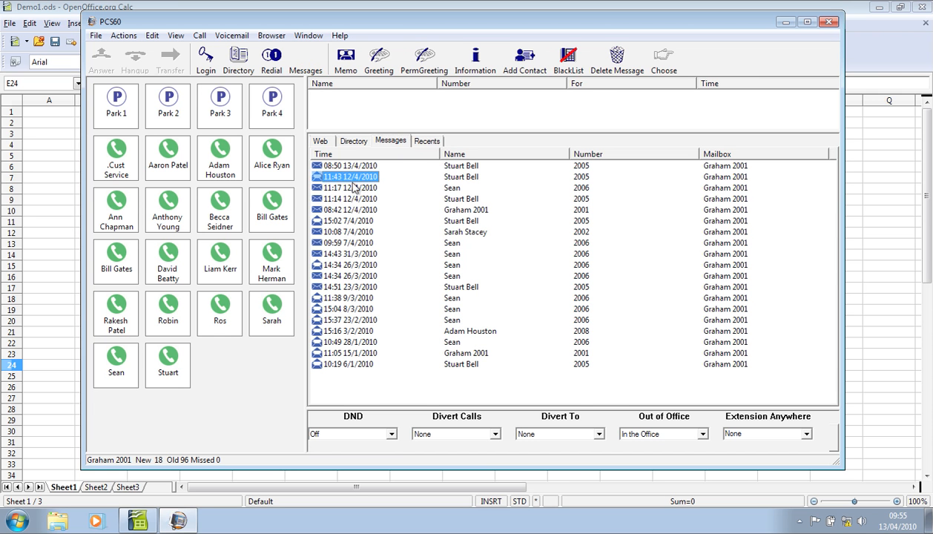
{"action": "left_click", "coordinate": [347, 232]}
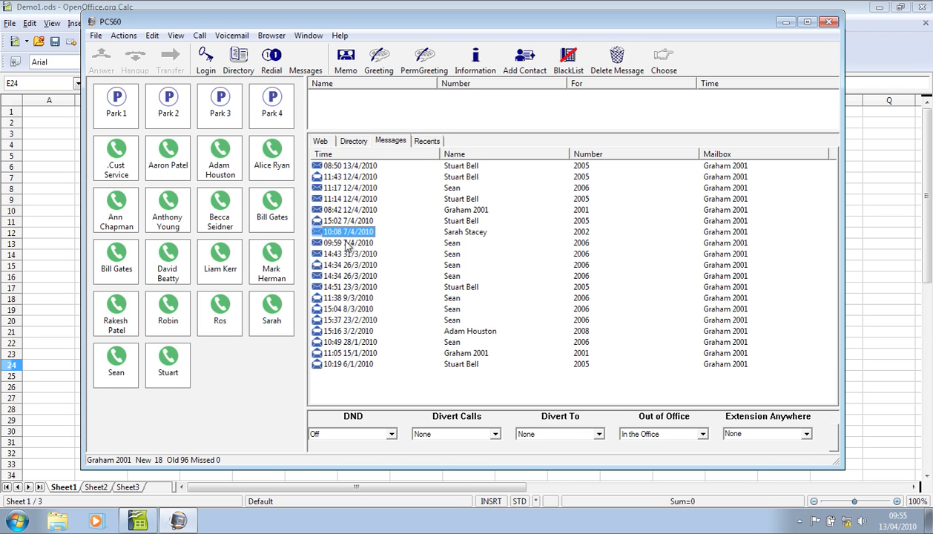
{"action": "left_click", "coordinate": [344, 243]}
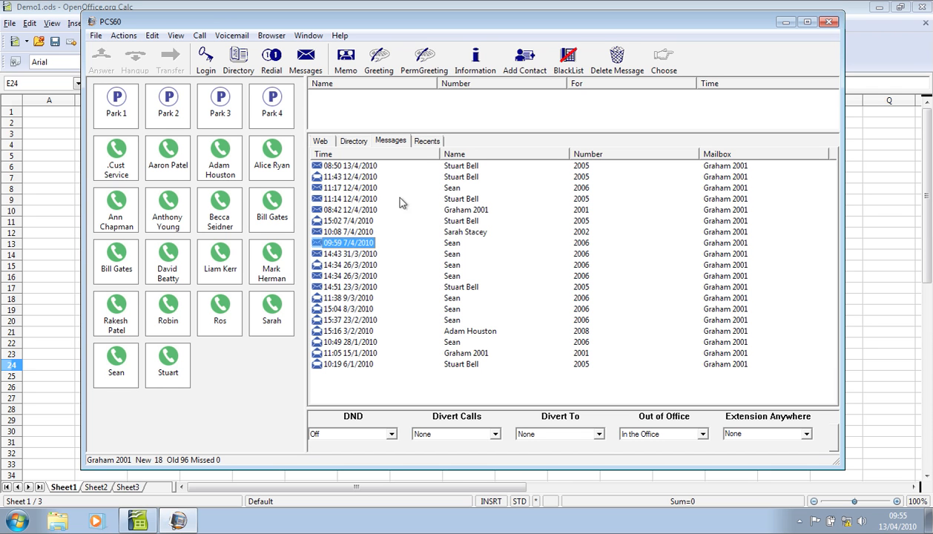
{"action": "mouse_move", "coordinate": [359, 204]}
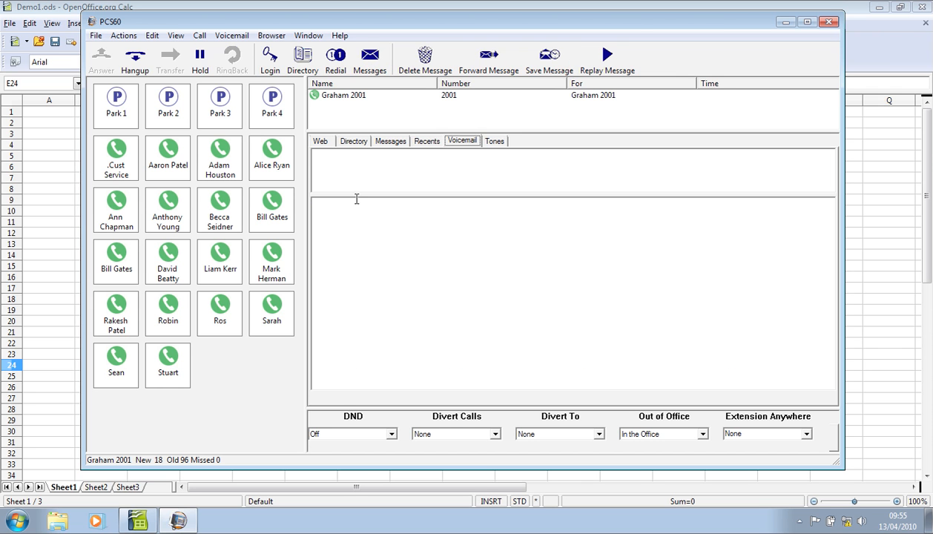
{"action": "left_click", "coordinate": [607, 60]}
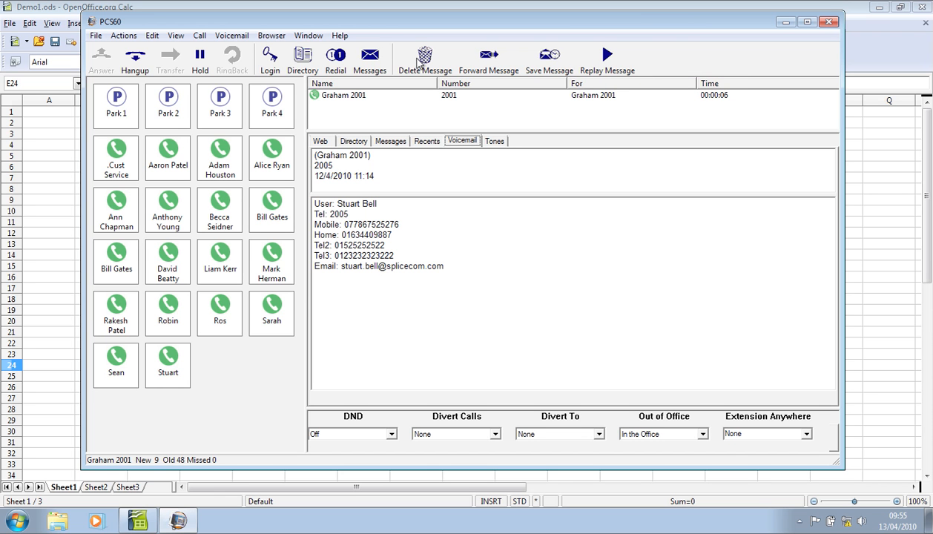
Delete the voicemail being played and end the playback call
{"action": "left_click", "coordinate": [391, 141]}
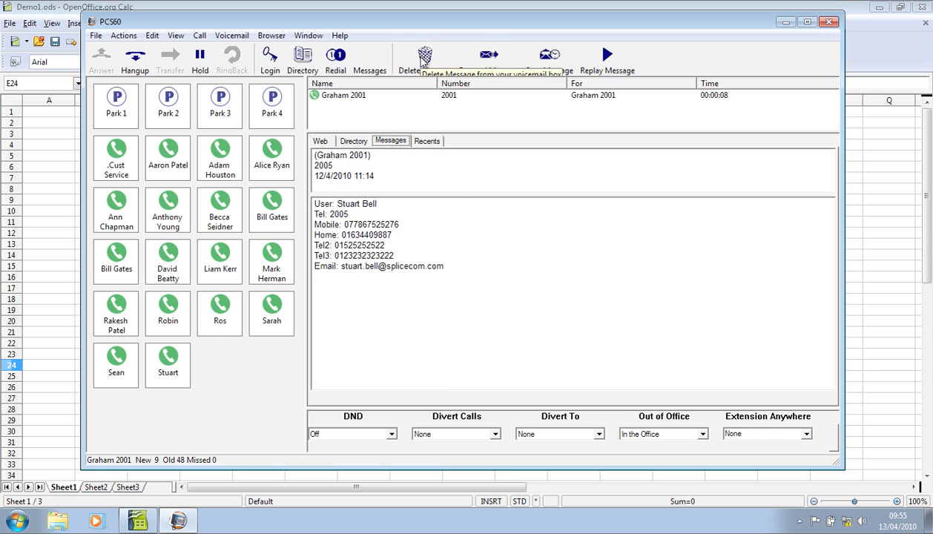
{"action": "left_click", "coordinate": [320, 141]}
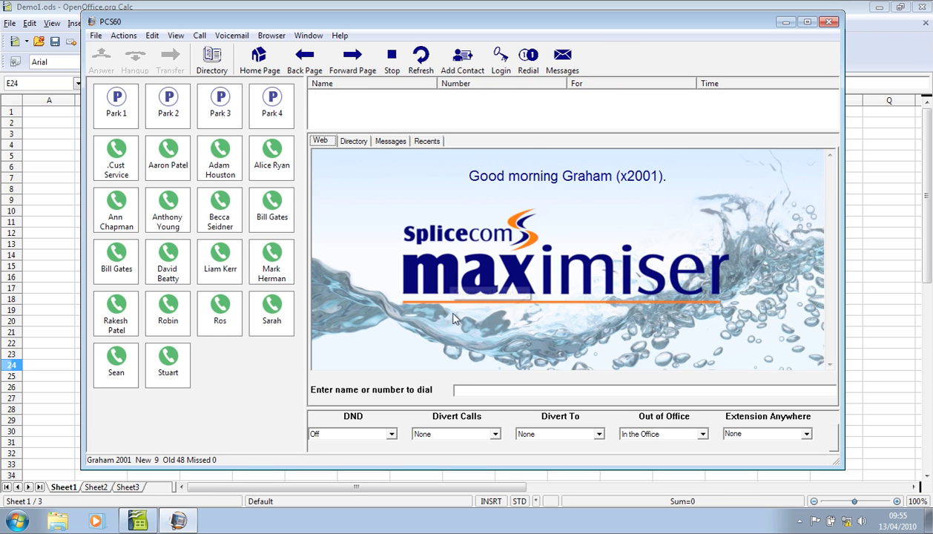
Set Divert Calls to Personal
{"action": "left_click", "coordinate": [492, 433]}
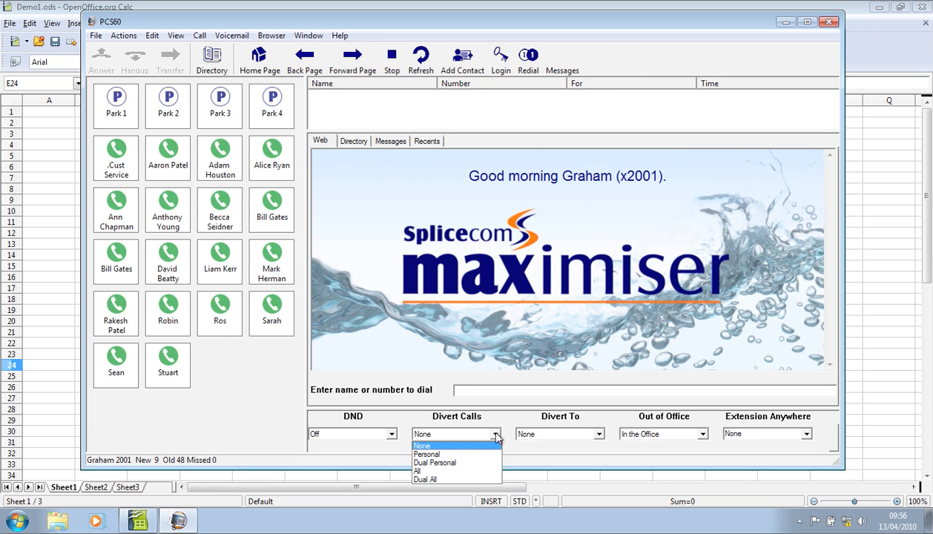
{"action": "left_click", "coordinate": [427, 453]}
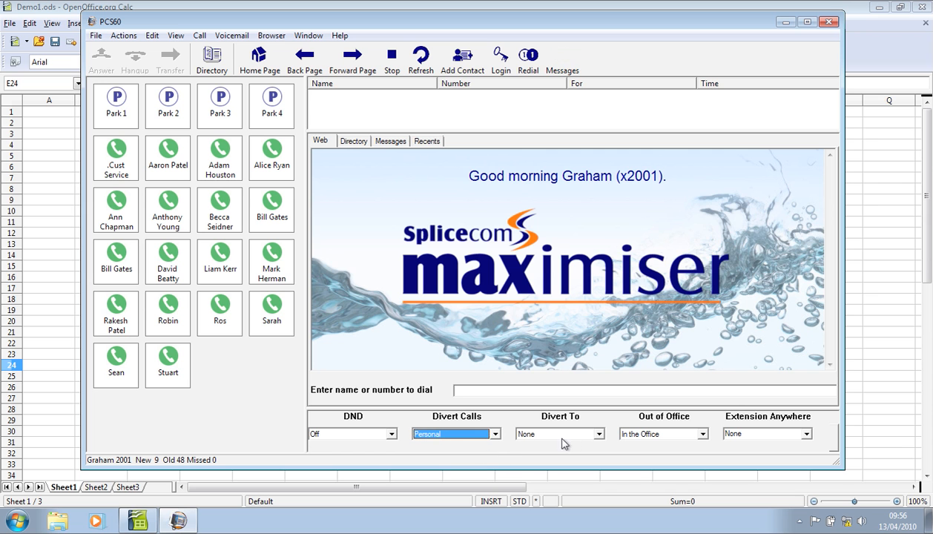